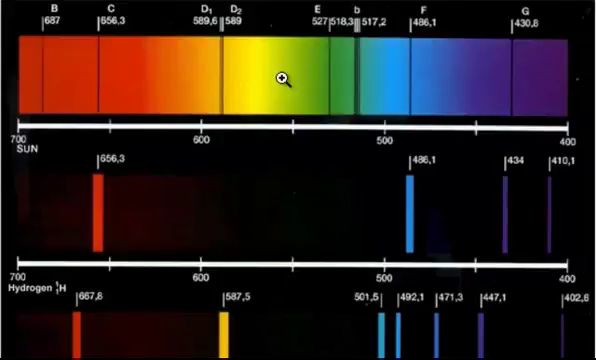
mouse_move(585, 213)
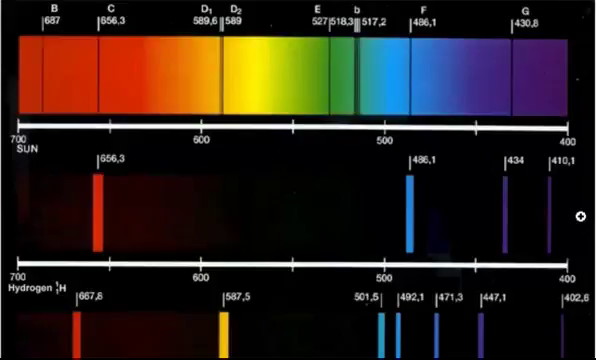
scroll(down, 3)
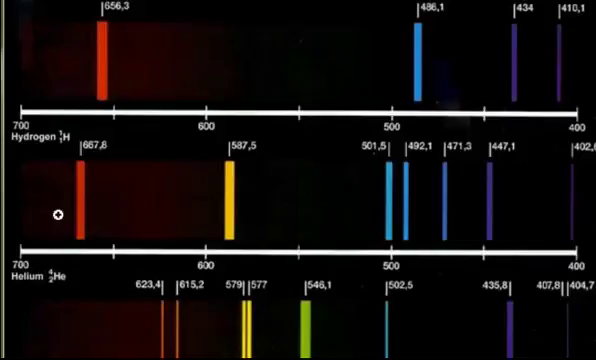
mouse_move(480, 173)
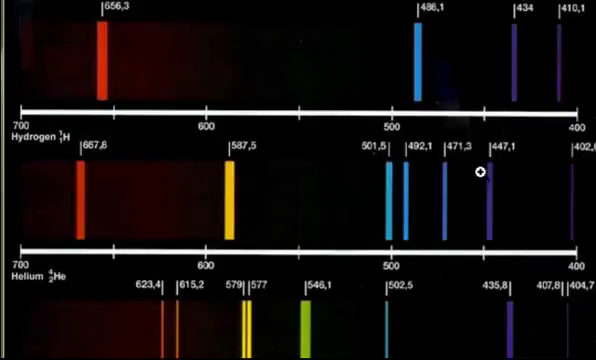
mouse_move(500, 155)
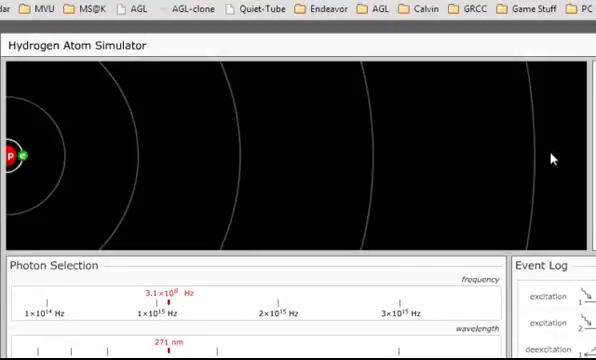
mouse_move(73, 178)
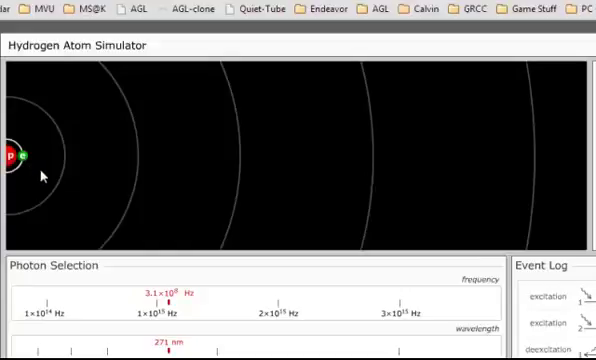
mouse_move(322, 157)
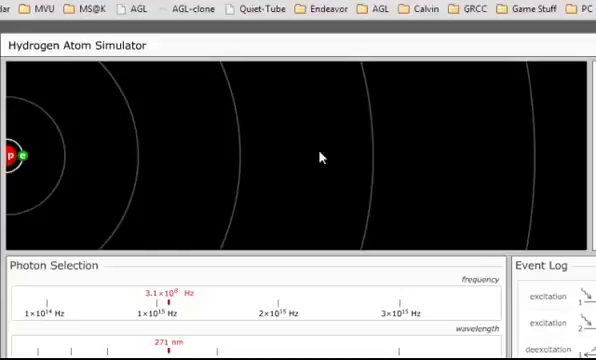
mouse_move(555, 167)
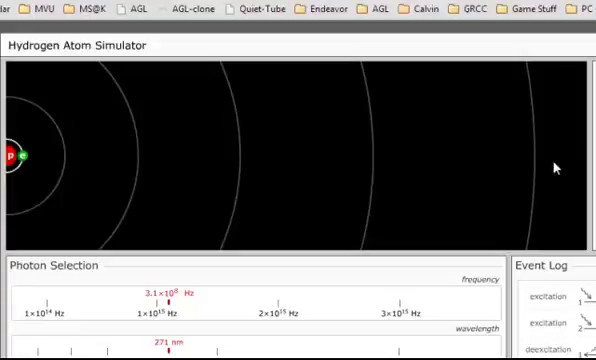
mouse_move(507, 188)
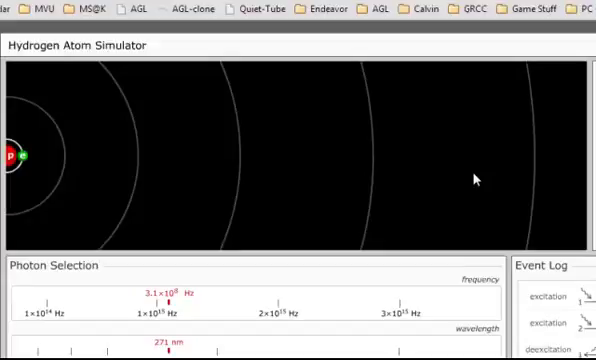
mouse_move(113, 155)
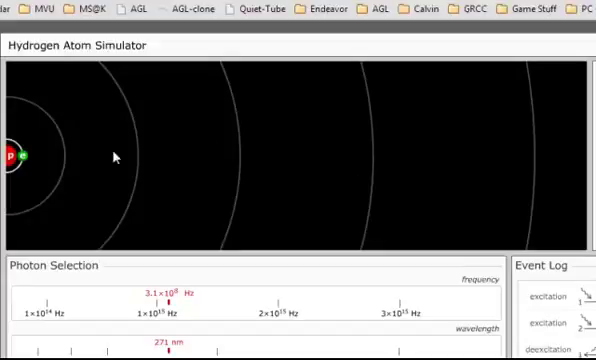
mouse_move(473, 180)
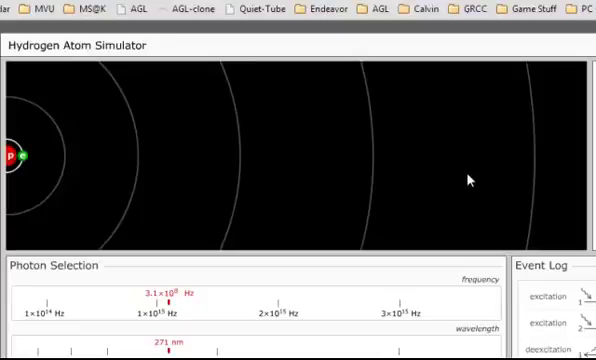
mouse_move(82, 172)
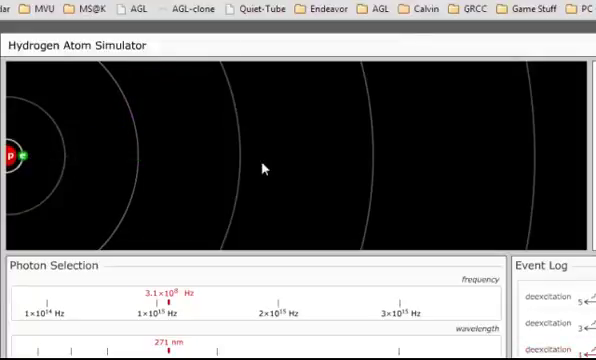
mouse_move(38, 160)
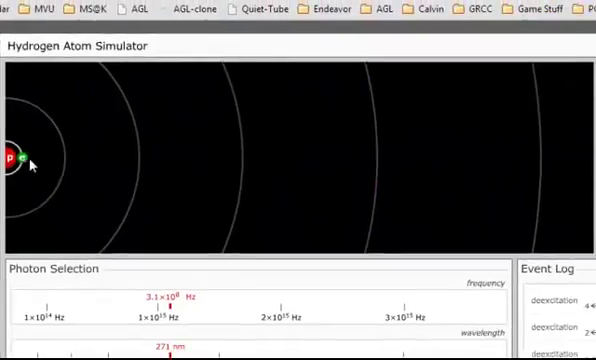
mouse_move(150, 167)
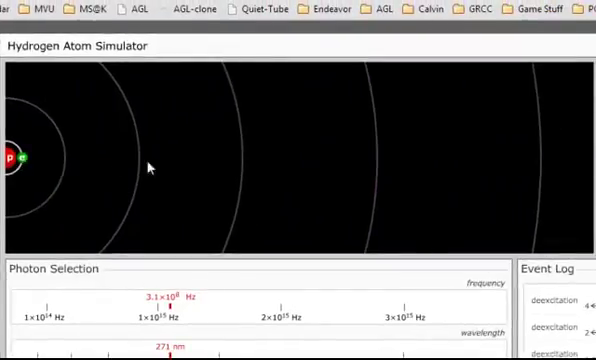